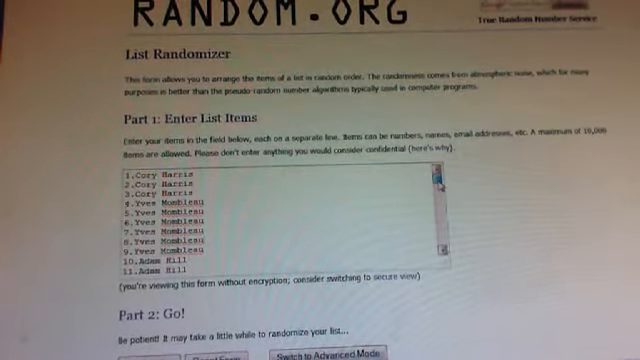
pyautogui.scroll(-3)
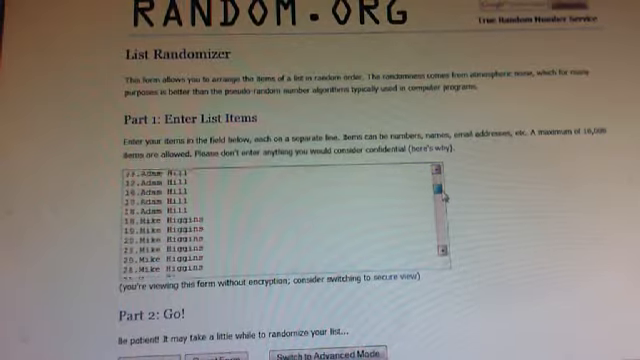
pyautogui.scroll(-3)
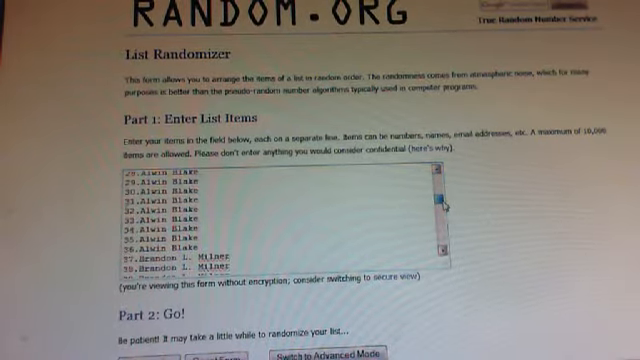
pyautogui.scroll(-3)
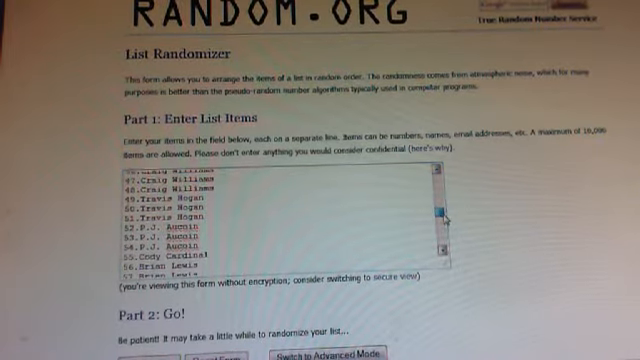
pyautogui.scroll(-3)
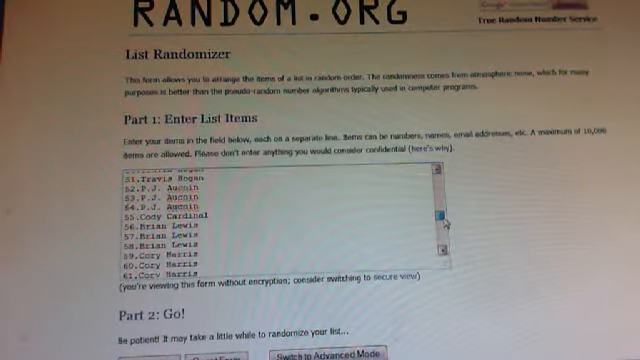
pyautogui.scroll(-3)
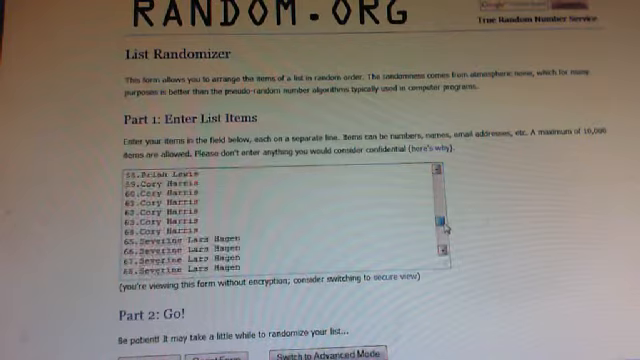
pyautogui.scroll(-3)
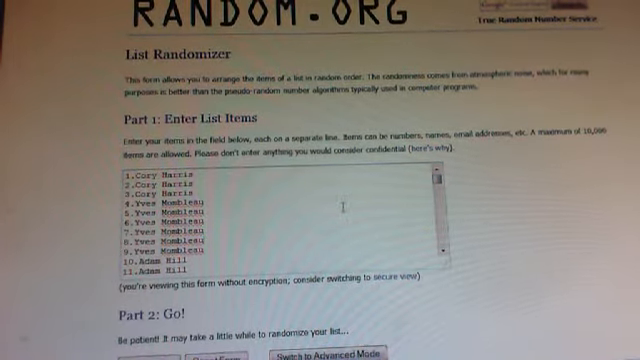
pyautogui.scroll(-3)
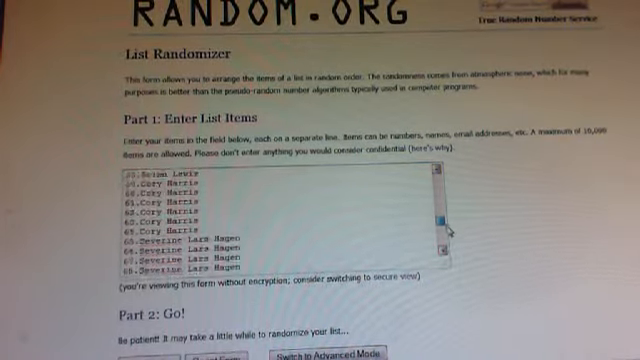
pyautogui.scroll(-3)
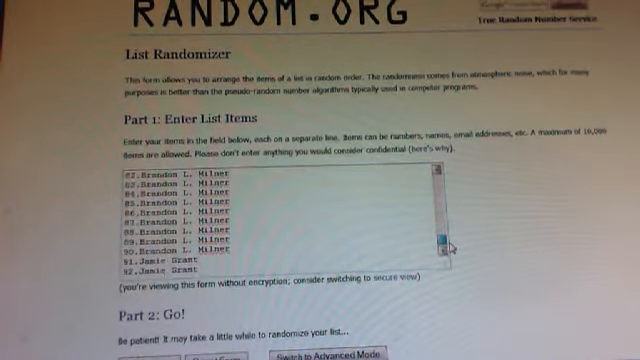